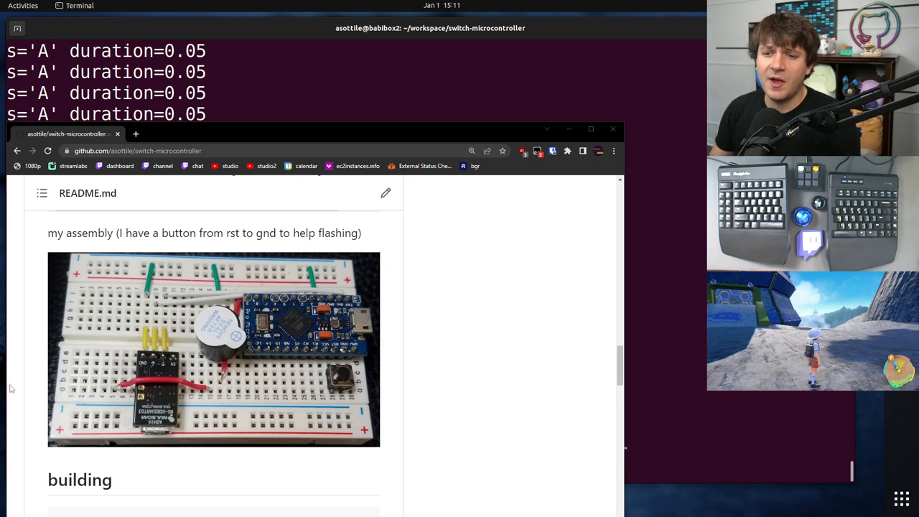
# Run python3 -m scripts.sv.eggs to start egg collecting and open the game capture window.
pyautogui.scroll(3)
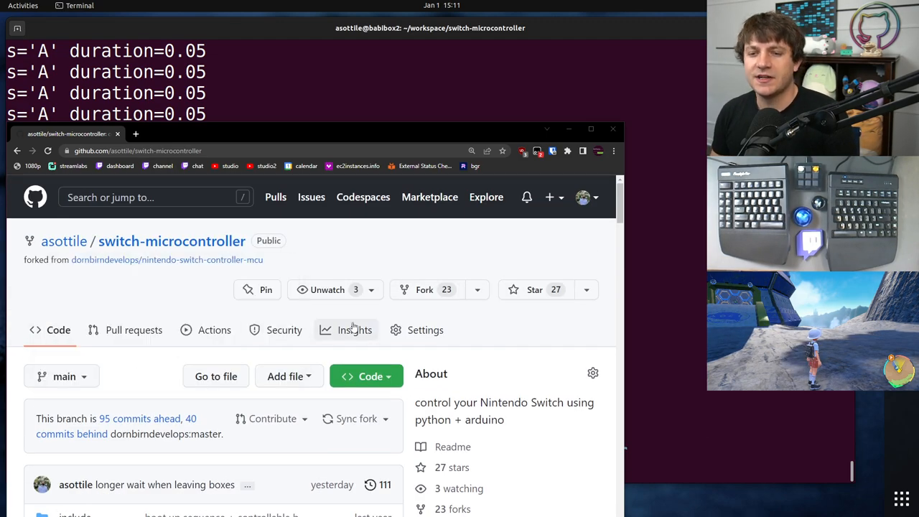
pyautogui.scroll(-3)
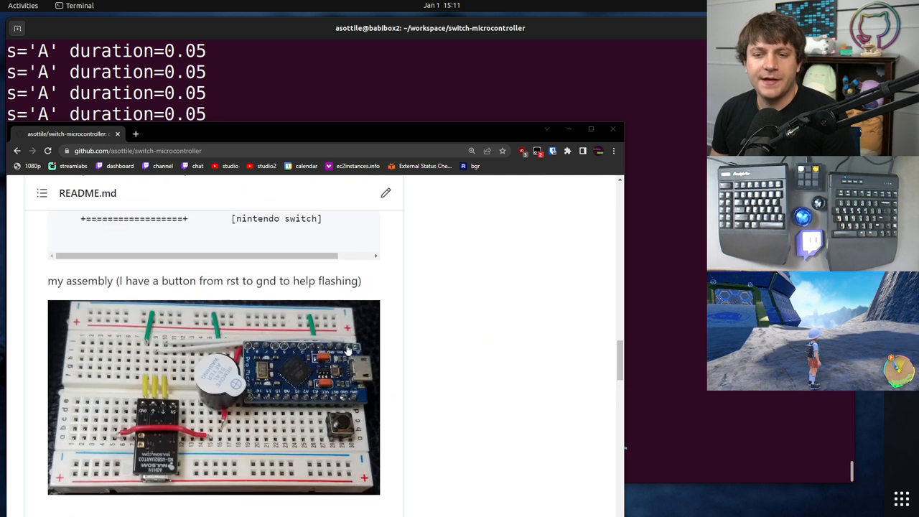
pyautogui.moveTo(272, 416)
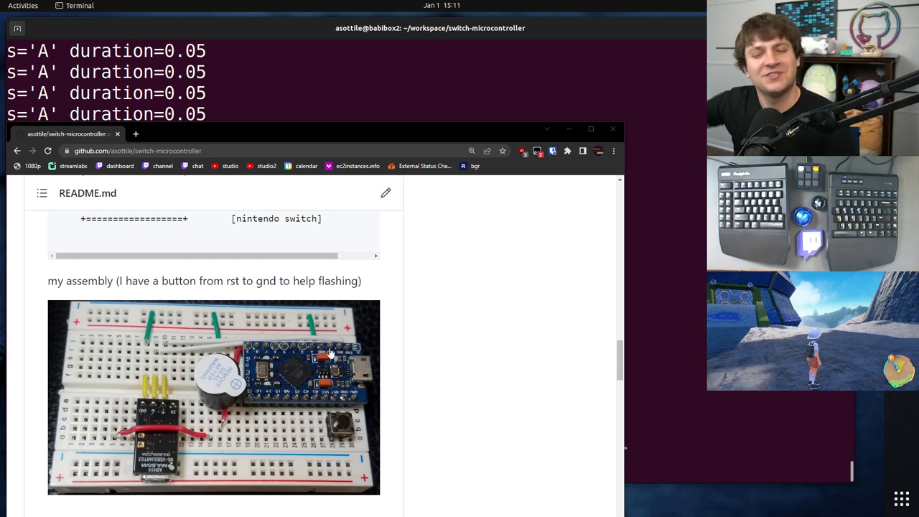
pyautogui.scroll(-3)
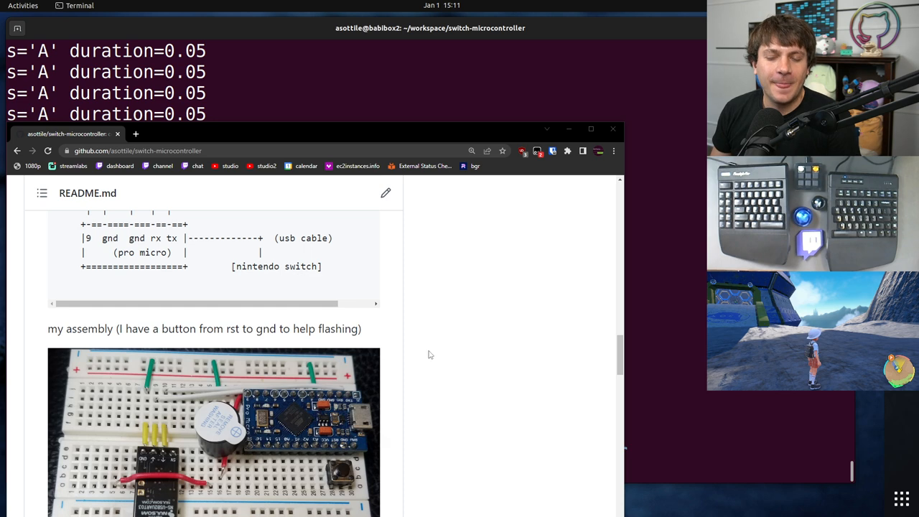
pyautogui.scroll(-3)
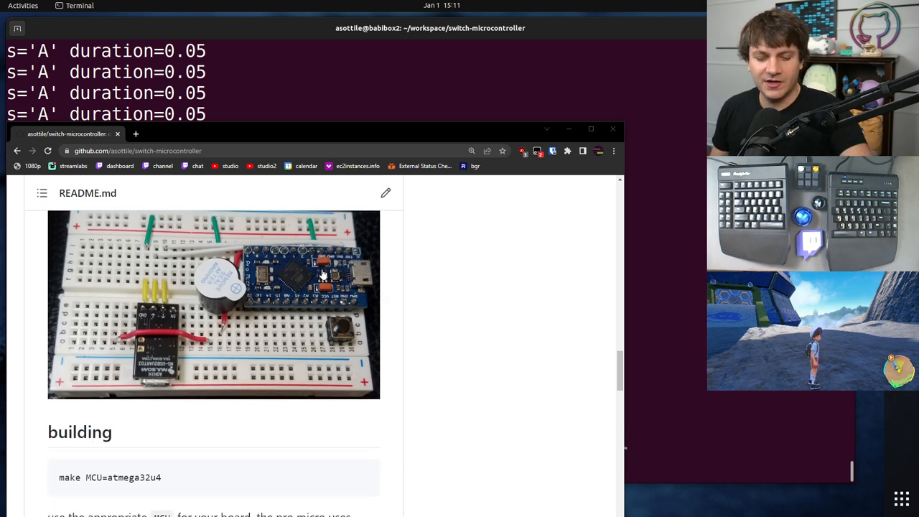
pyautogui.moveTo(423, 304)
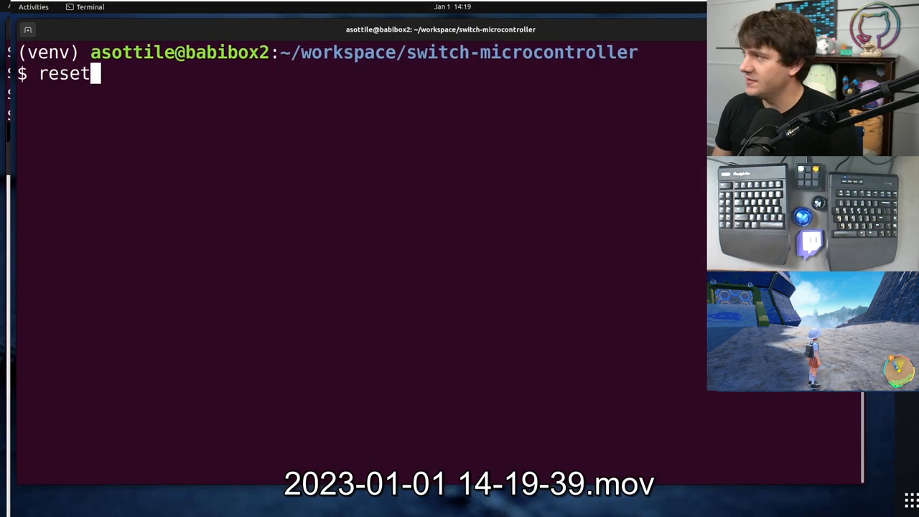
pyautogui.write('python3 -m scripts.sv.eggs')
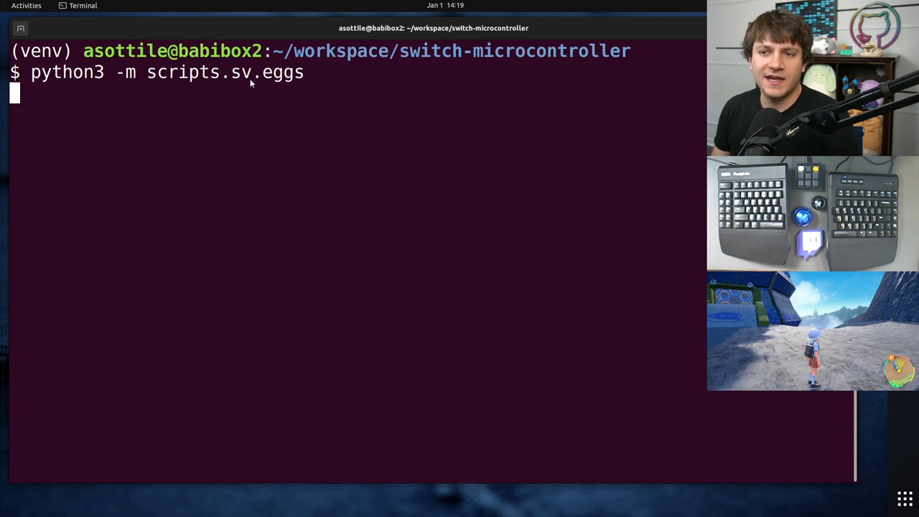
pyautogui.press('Return')
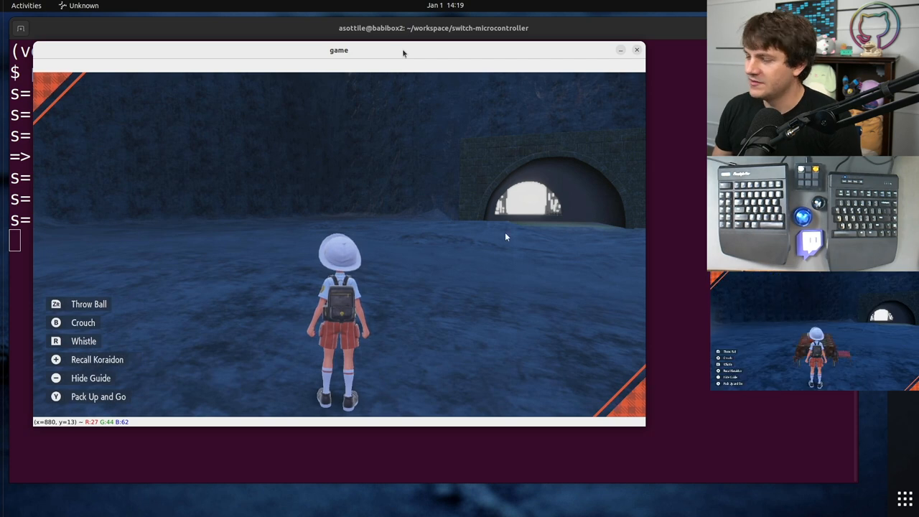
# Reposition the game window while the script sets up a picnic and picks Great Pickle Sandwich.
pyautogui.moveTo(339, 50); pyautogui.dragTo(481, 45)
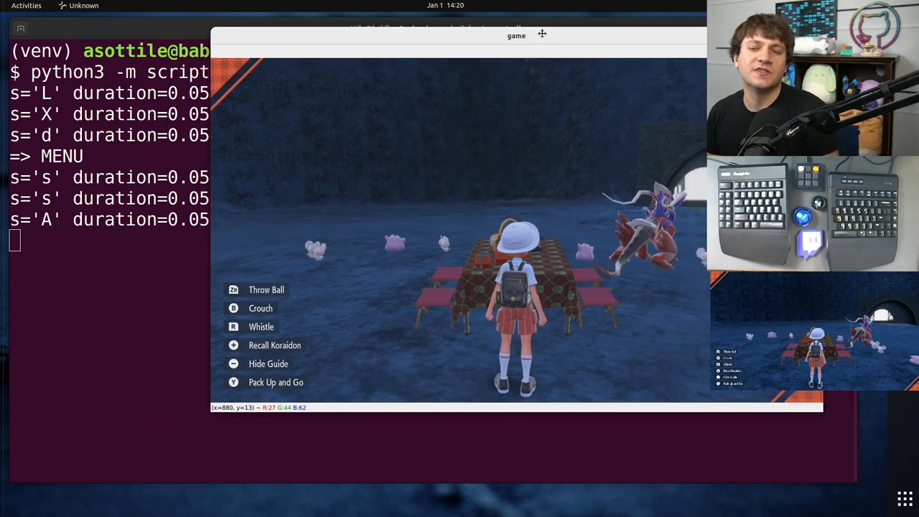
pyautogui.moveTo(516, 35); pyautogui.dragTo(348, 32)
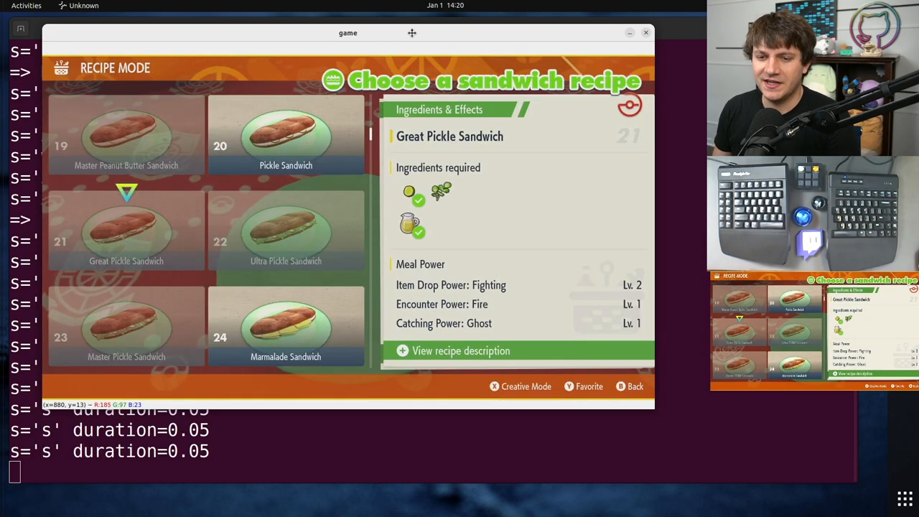
pyautogui.scroll(-3)
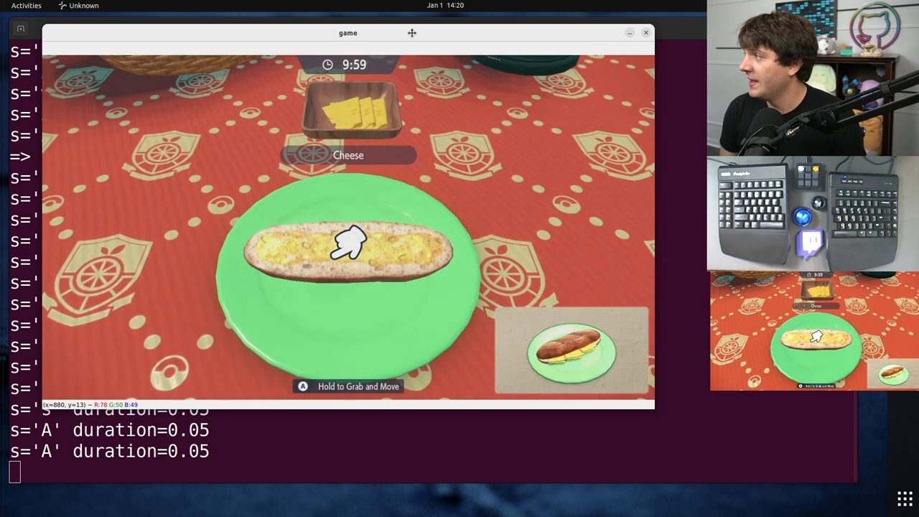
# Let the script add cheese and top bread, clicking the game window at the Insert Pick prompt.
pyautogui.press('w')
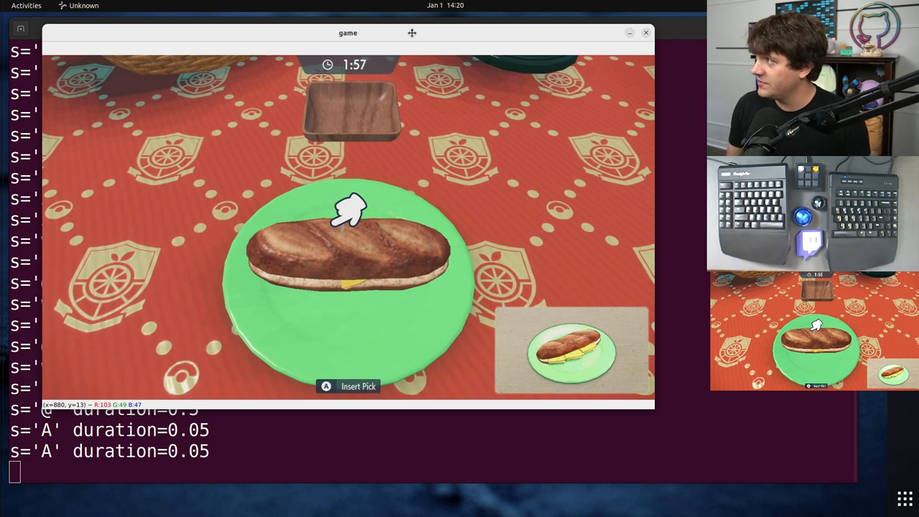
pyautogui.click(348, 386)
pyautogui.write('./re')
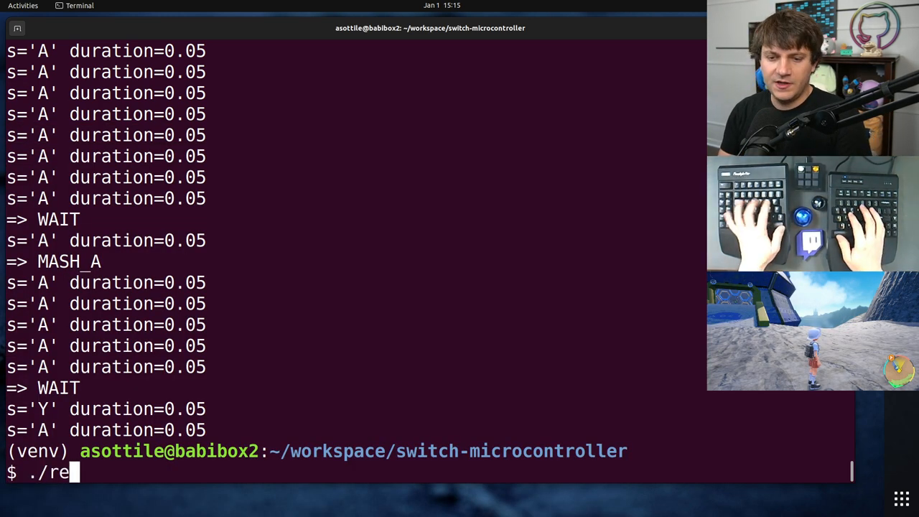
# Complete the ./replace-party.sh command to swap out the party.
pyautogui.write('place-party.sh')
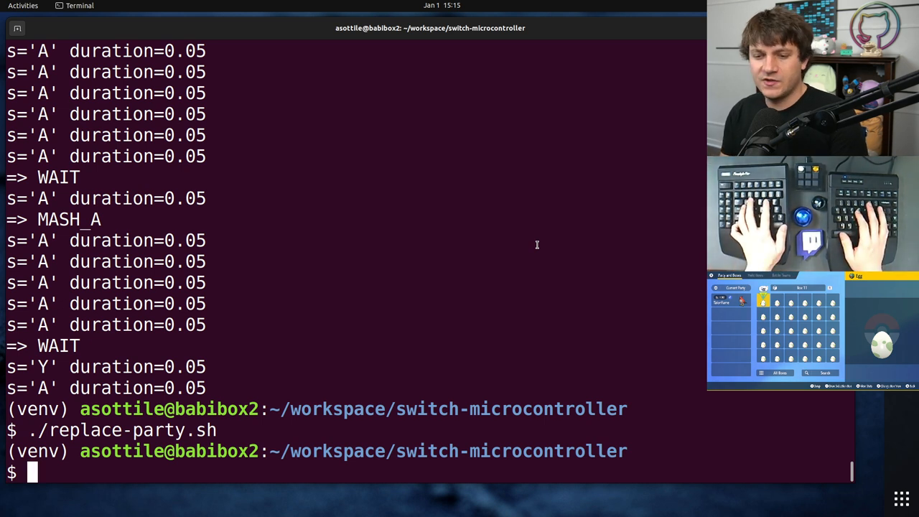
# Cancel the one-box hatch command with Ctrl+C and enter python3 -m press B instead.
pyautogui.press('ctrl+r')
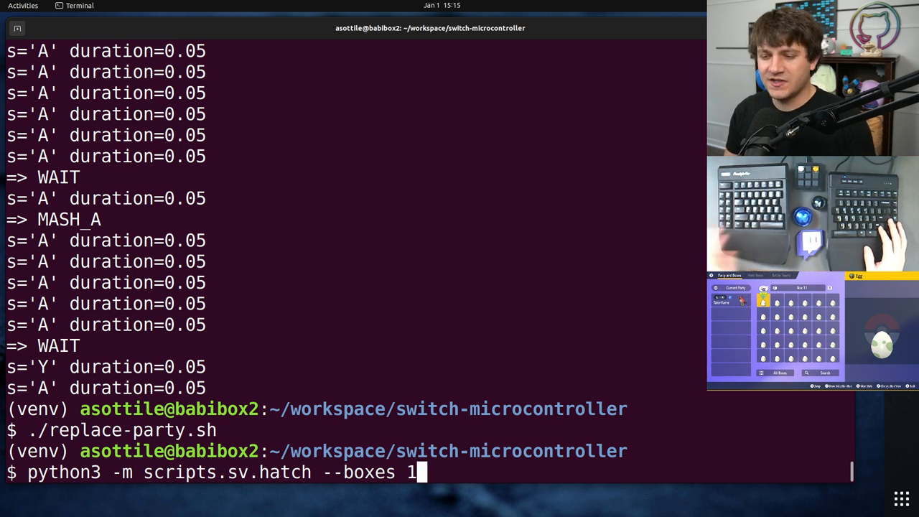
pyautogui.press('ctrl+c')
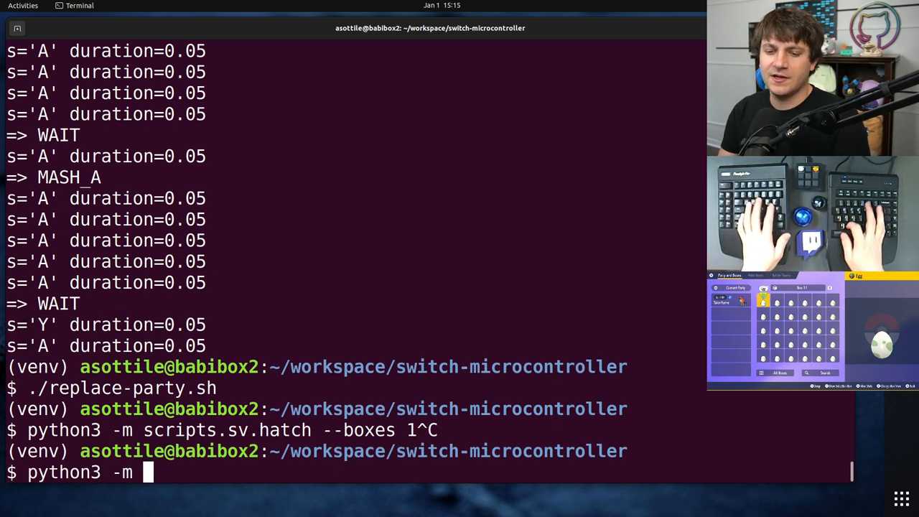
pyautogui.write('press B')
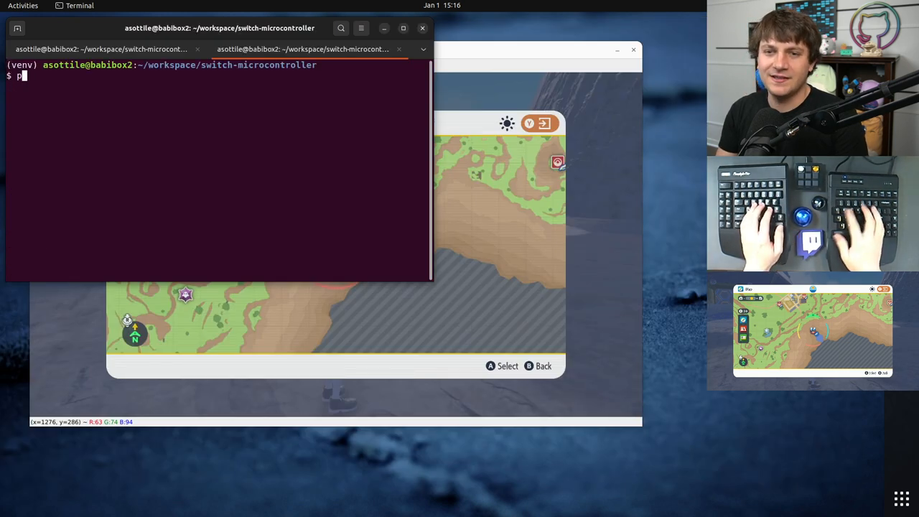
# Send python3 -m press d to the game and click its window as Box 11 of eggs appears.
pyautogui.write('ython3 -m press s')
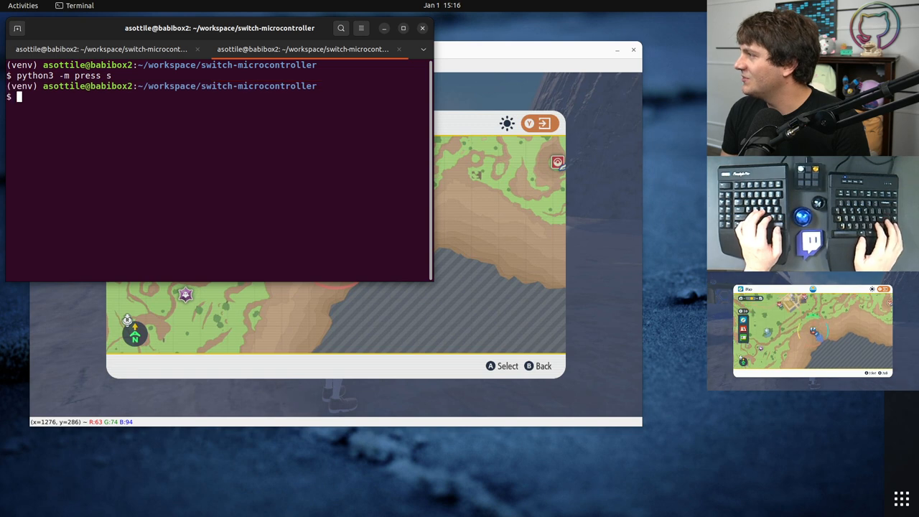
pyautogui.write('python3 -m press d')
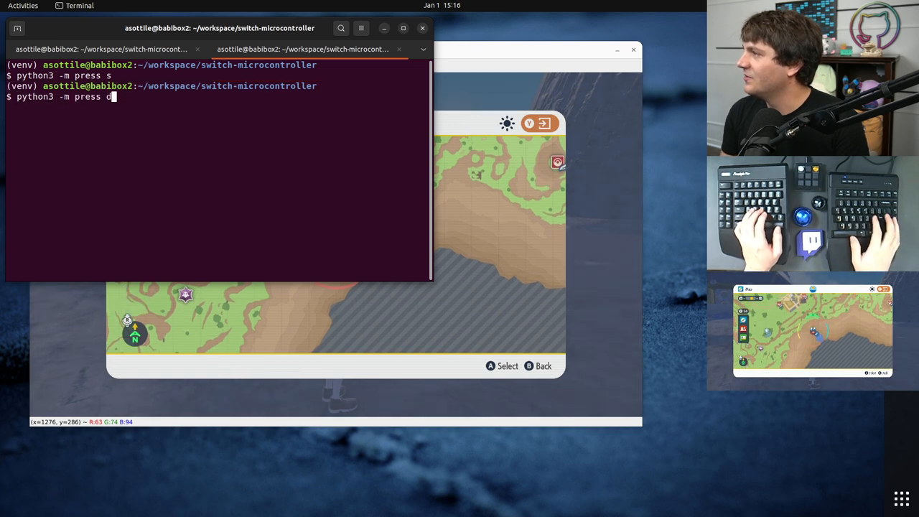
pyautogui.press('Return')
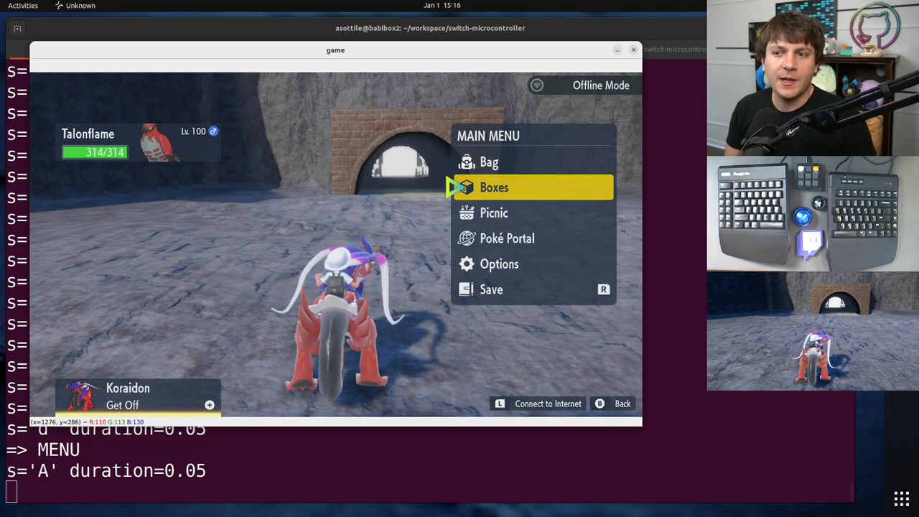
pyautogui.click(494, 188)
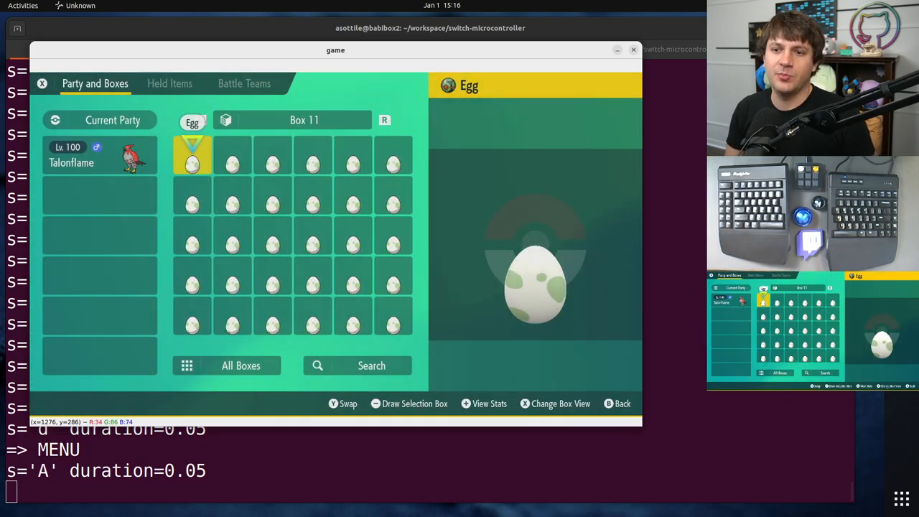